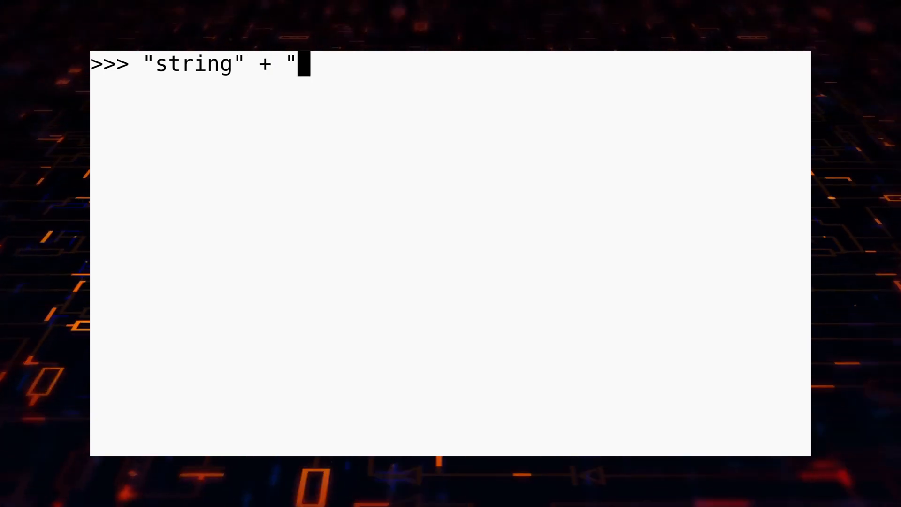
{"action": "type", "text": "another string\""}
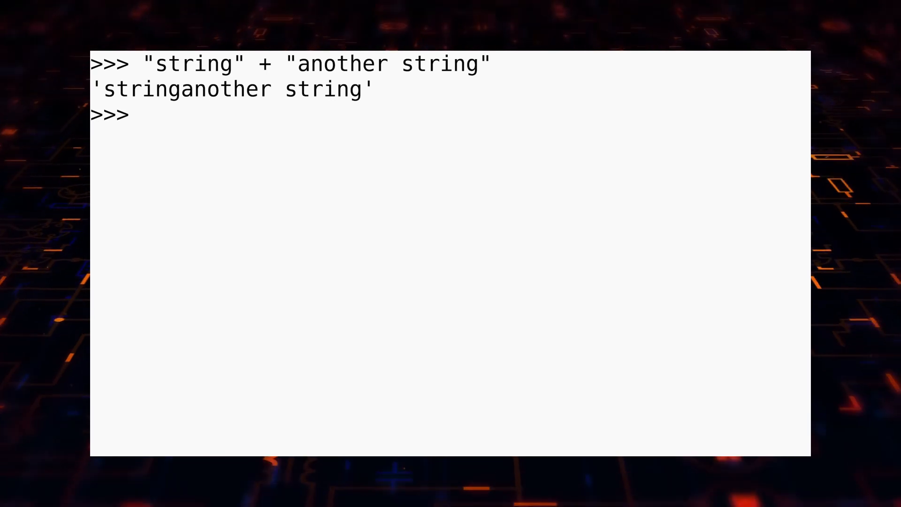
{"action": "type", "text": "\"string\" + \"another string"}
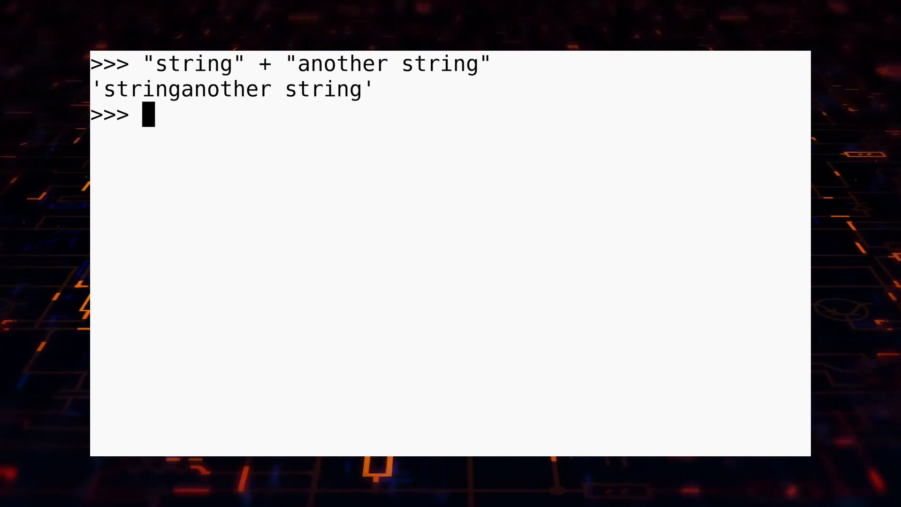
{"action": "type", "text": "\"five =\""}
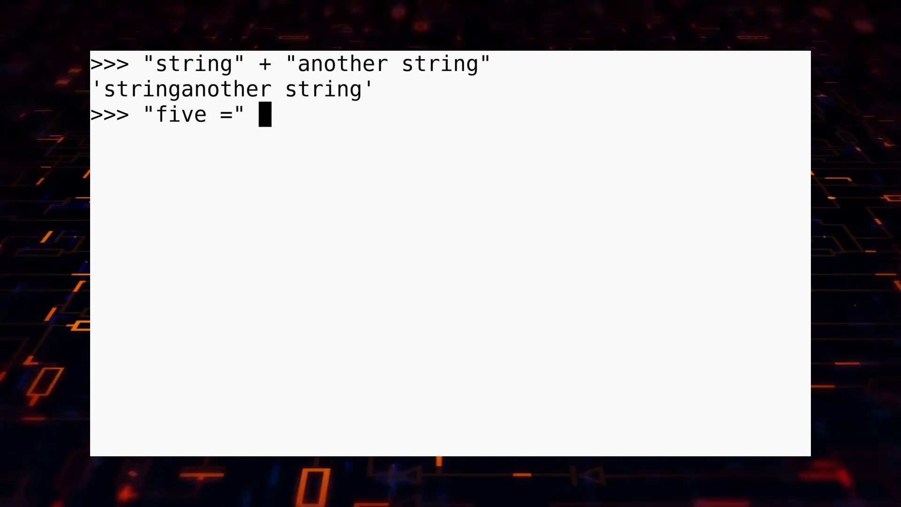
{"action": "type", "text": "+ 5"}
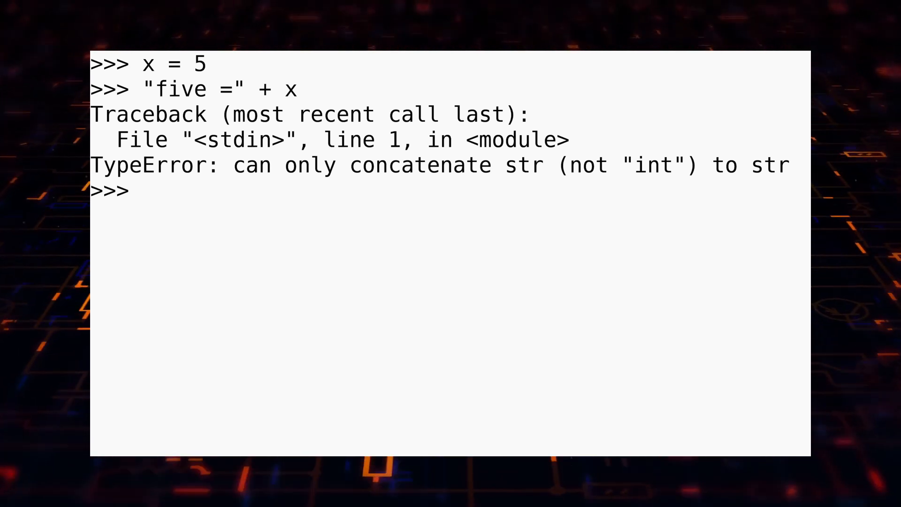
{"action": "type", "text": "f\"five ="}
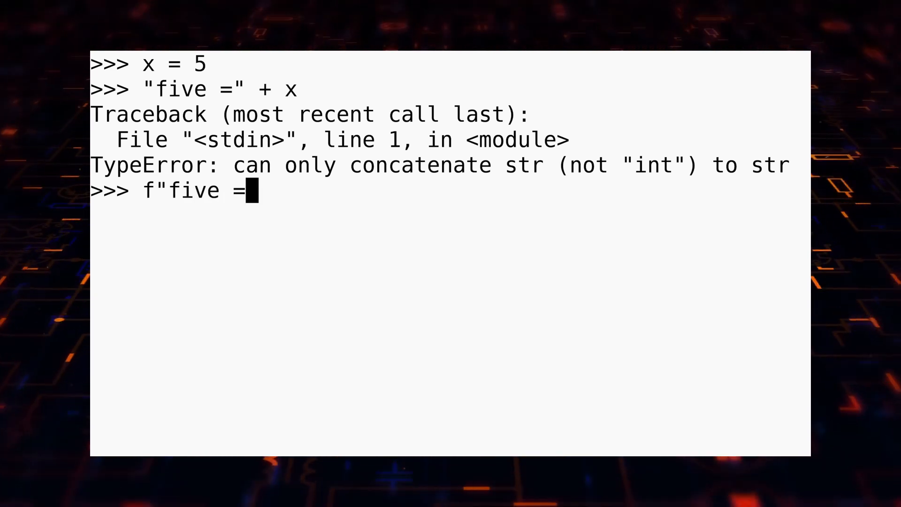
{"action": "type", "text": "{}"}
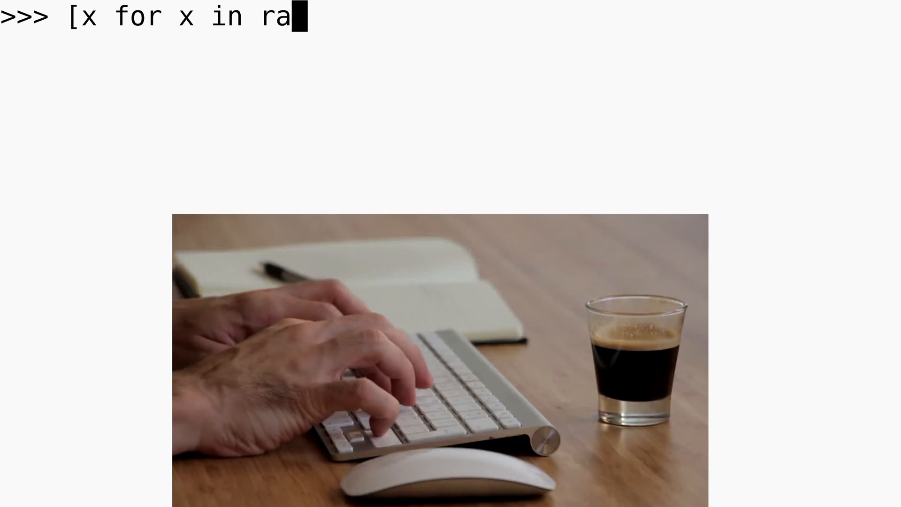
{"action": "type", "text": "nge(10)]"}
{"action": "type", "text": "x = [x for x in range(10"}
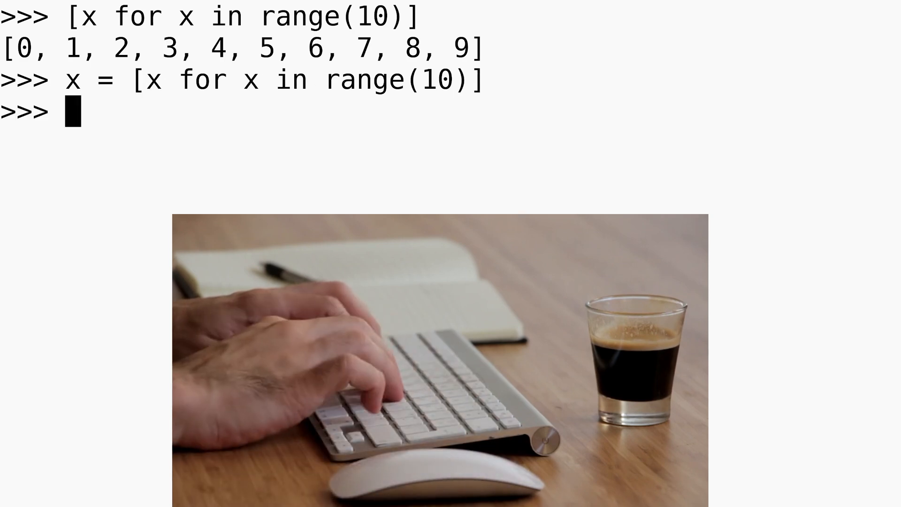
{"action": "type", "text": "x"}
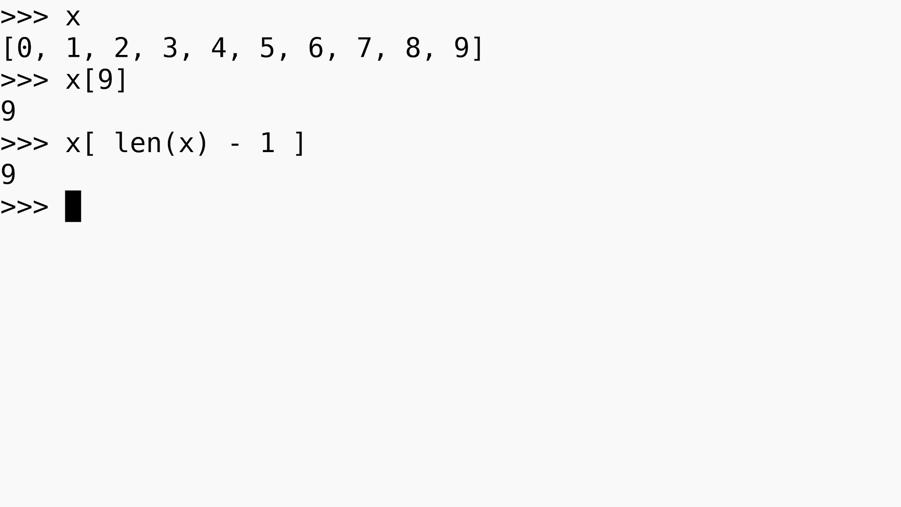
{"action": "type", "text": "x[ len(x) - 1 ]"}
{"action": "type", "text": "x[-1"}
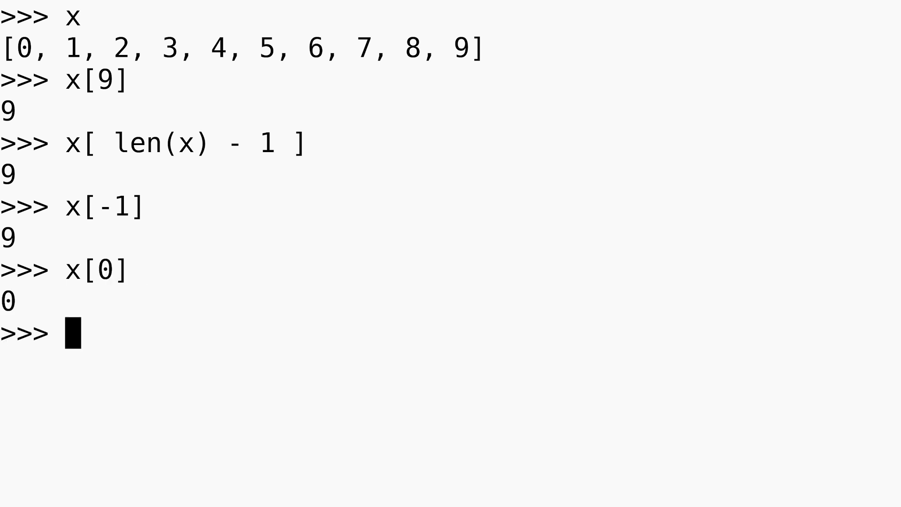
{"action": "type", "text": "x[::"}
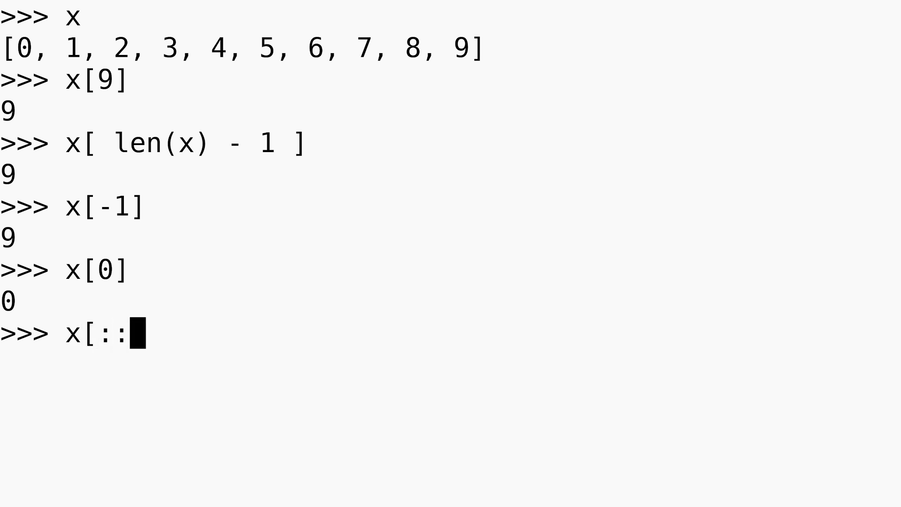